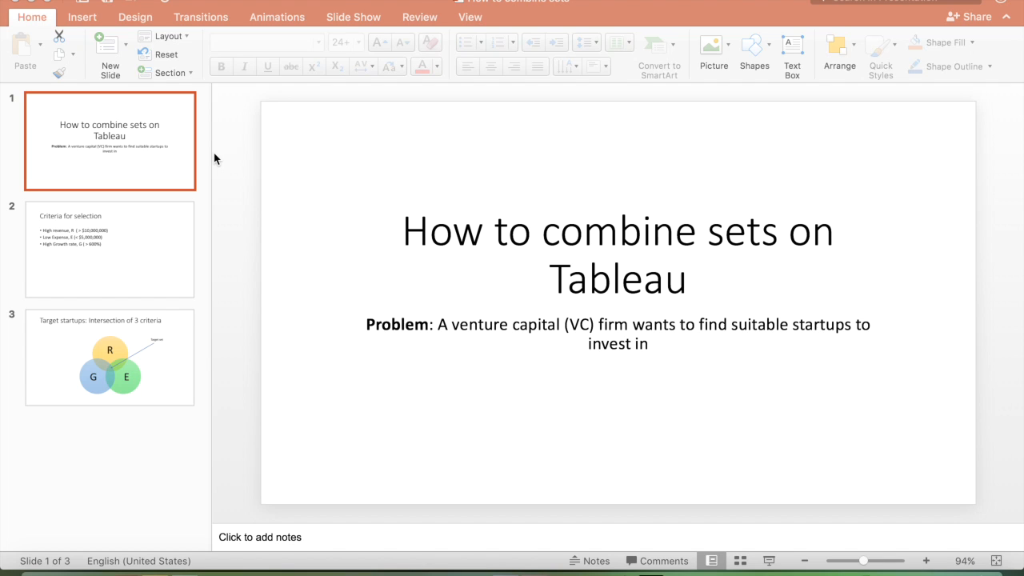
mouse_move(131, 241)
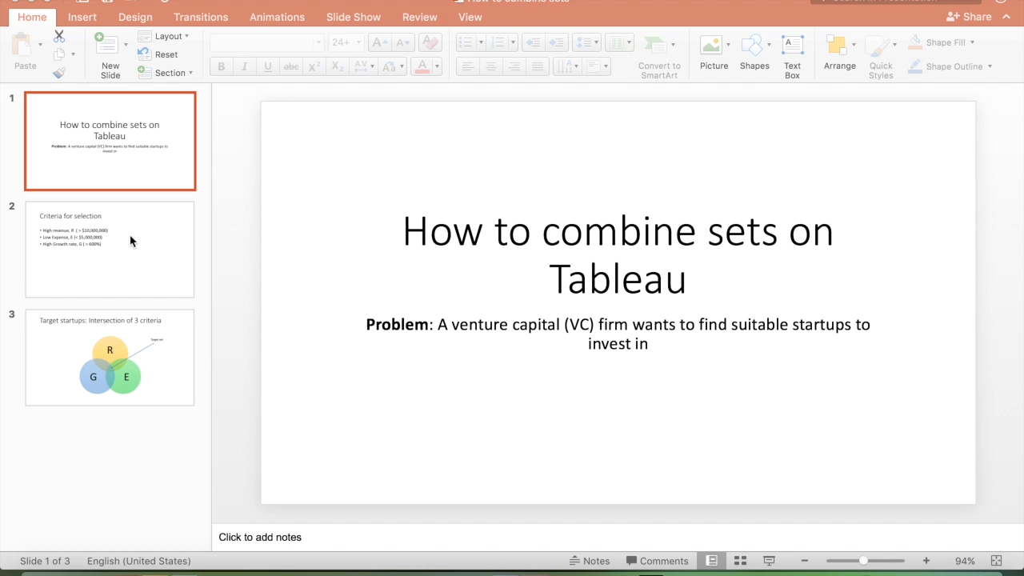
mouse_move(112, 243)
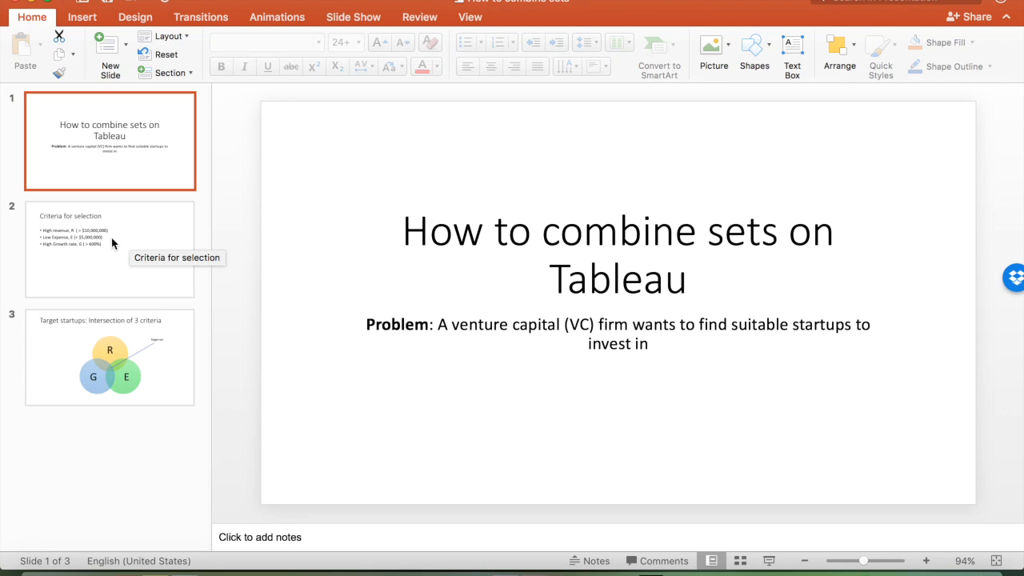
- Show the 'Target startups: Intersection of 3 criteria' Venn diagram slide
left_click(109, 248)
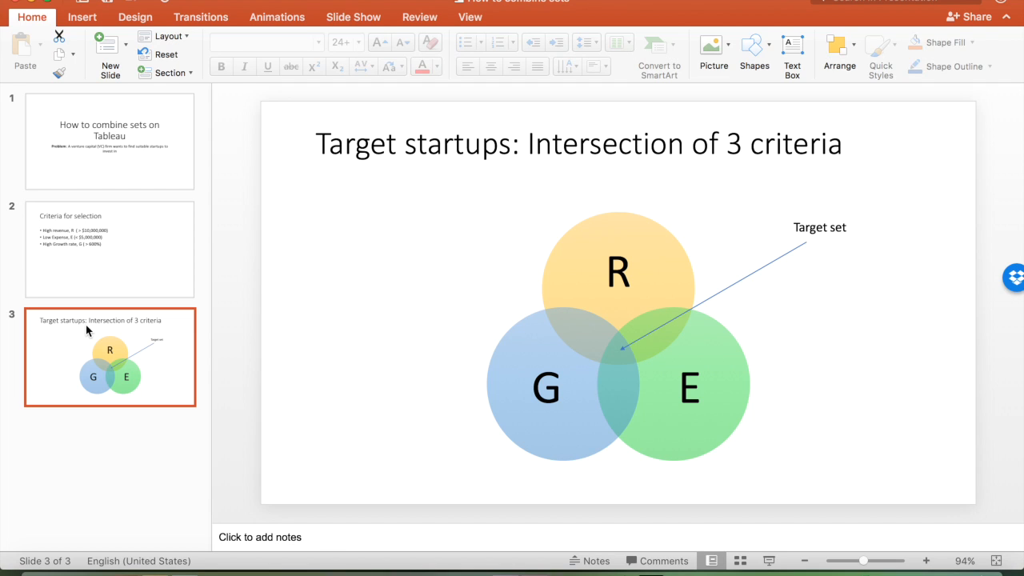
mouse_move(631, 358)
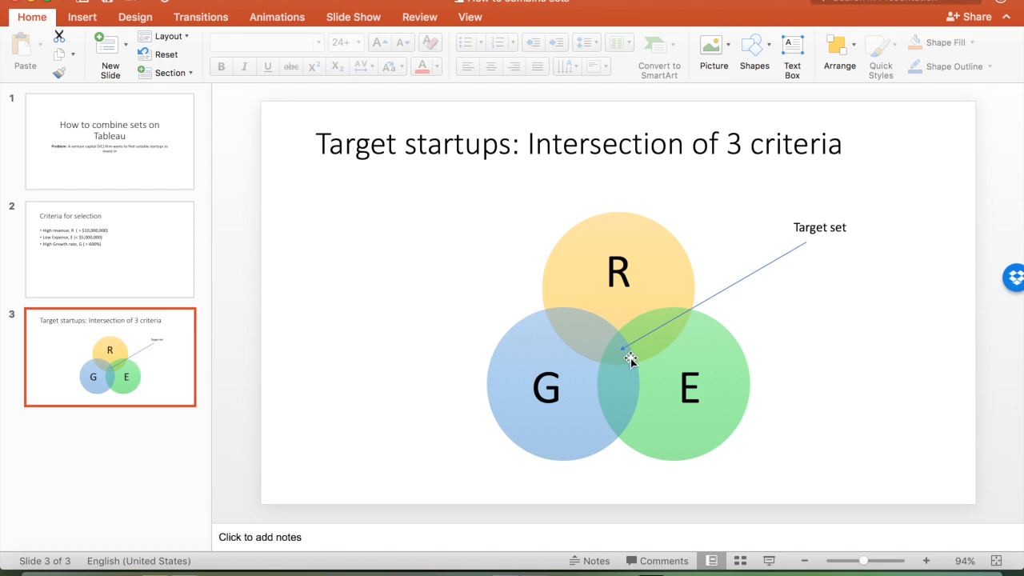
mouse_move(605, 362)
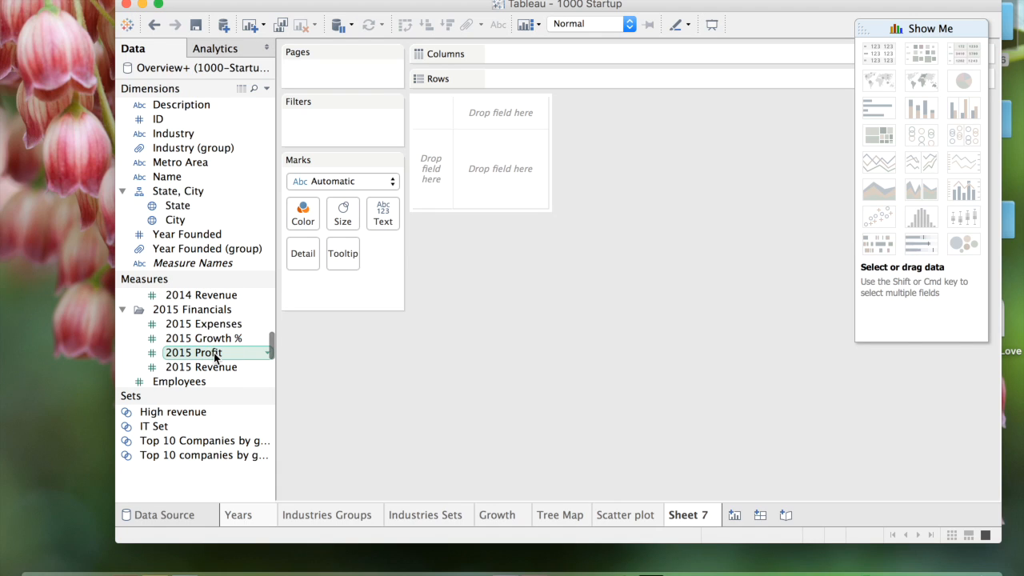
- Plot 2015 Revenue against 2015 Expenses as 1000 disaggregated startup marks
left_click(202, 367)
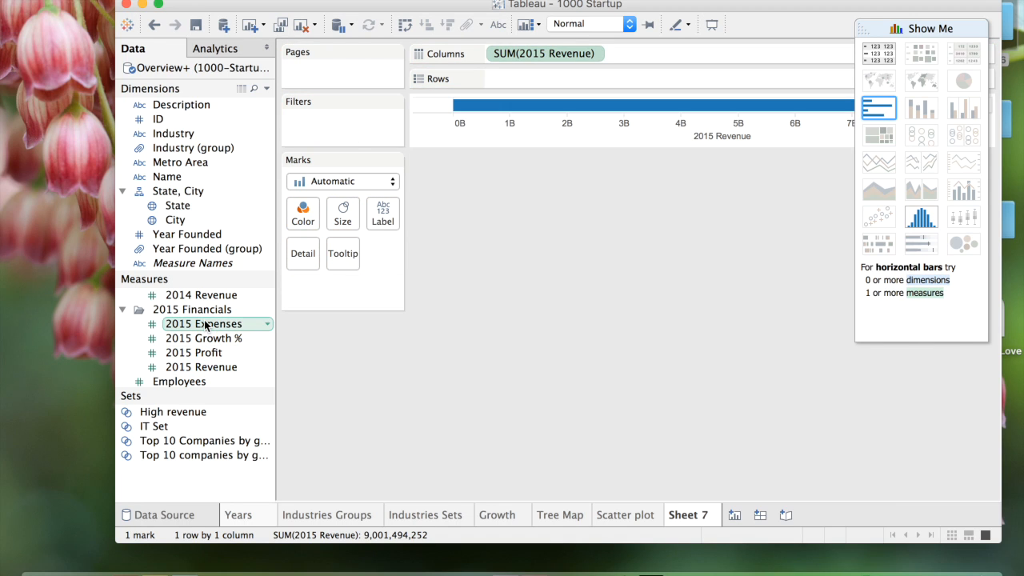
left_click_drag(203, 323, 552, 77)
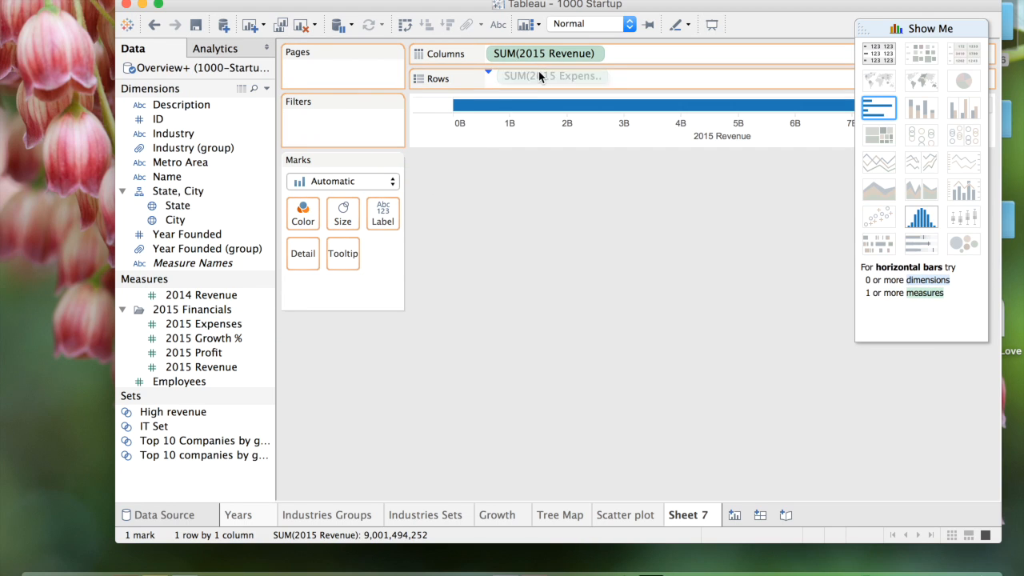
left_click(878, 215)
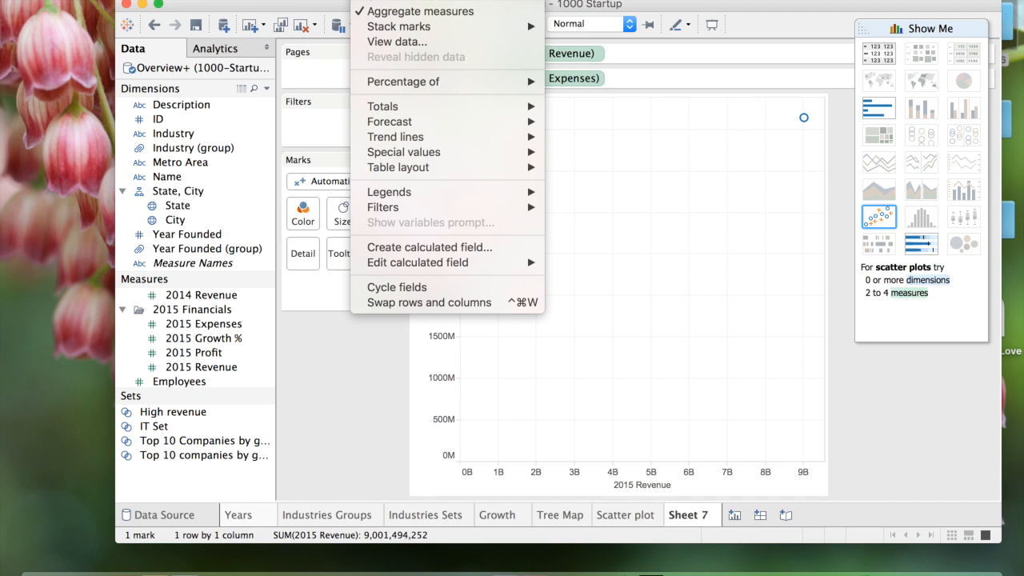
mouse_move(419, 12)
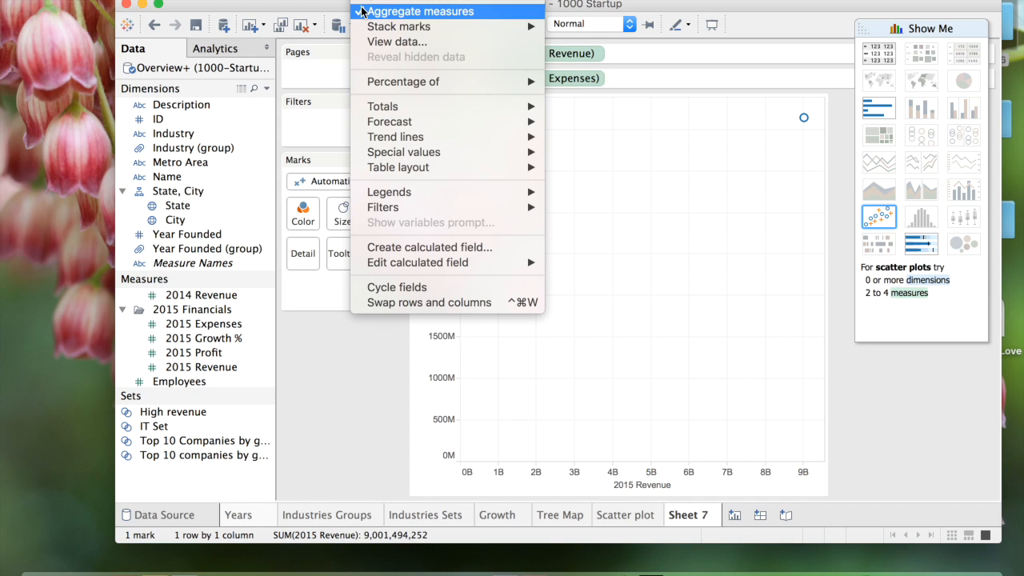
left_click(419, 11)
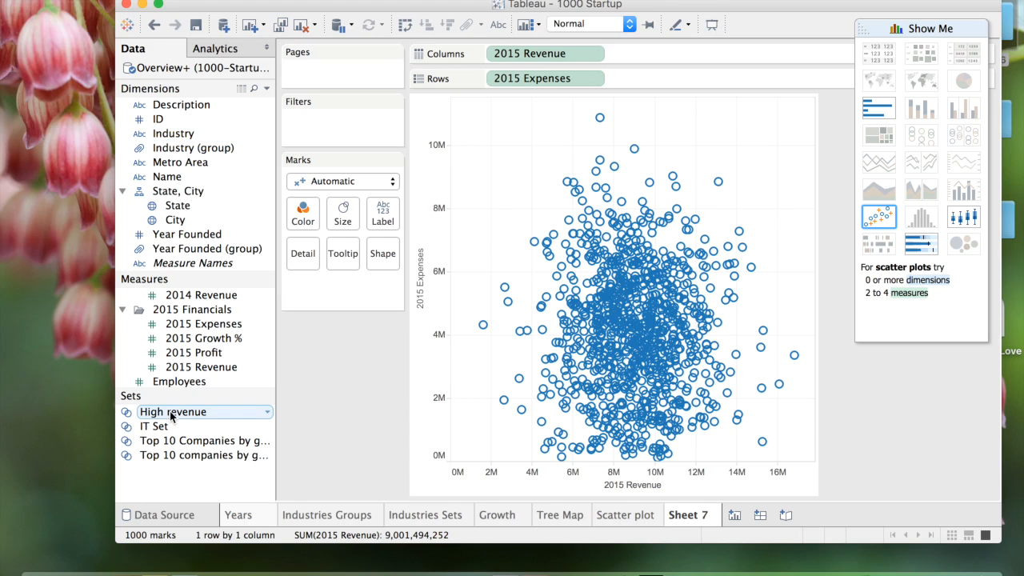
mouse_move(181, 161)
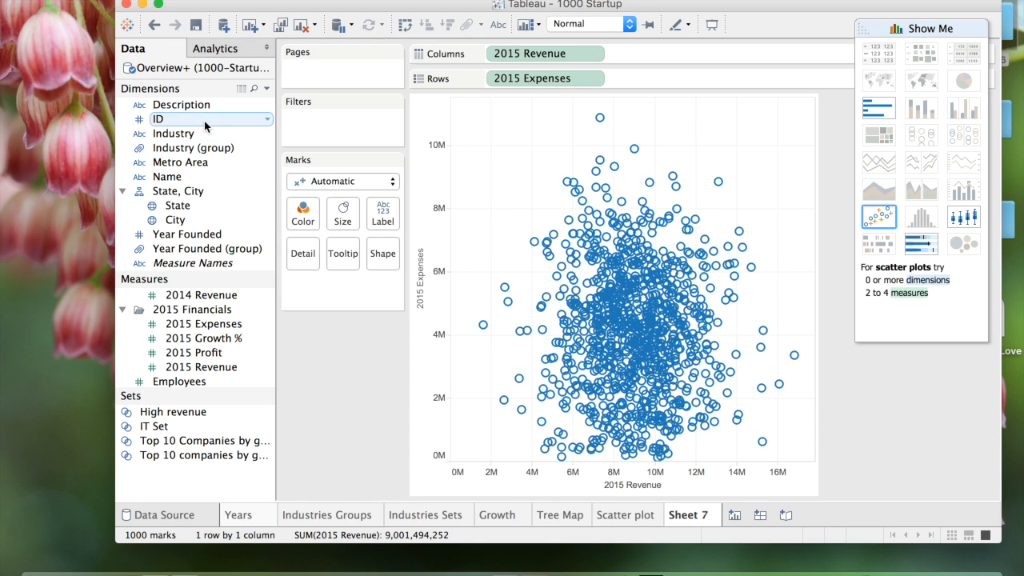
- Start a new set named Low expense including all members
right_click(168, 119)
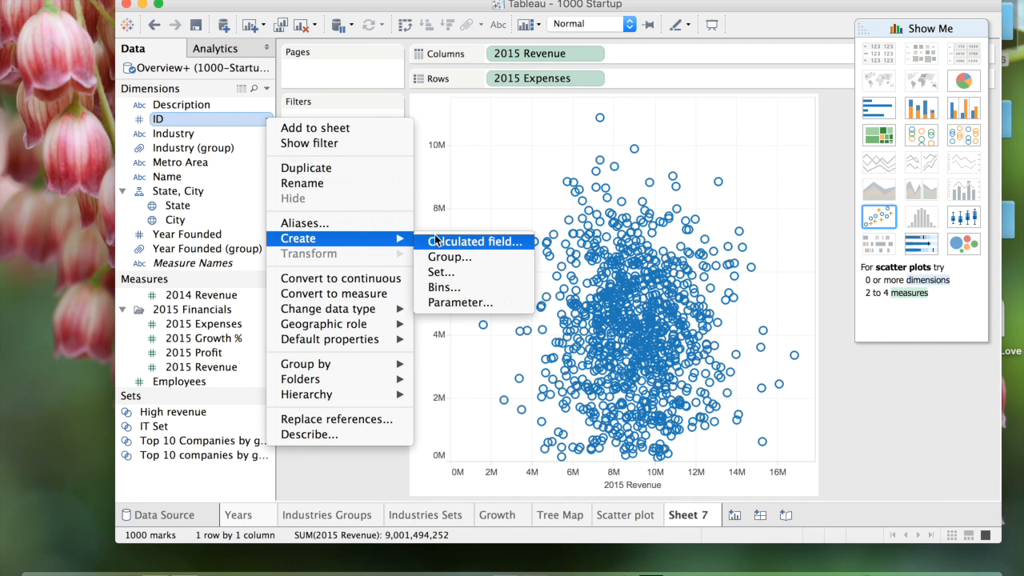
left_click(441, 271)
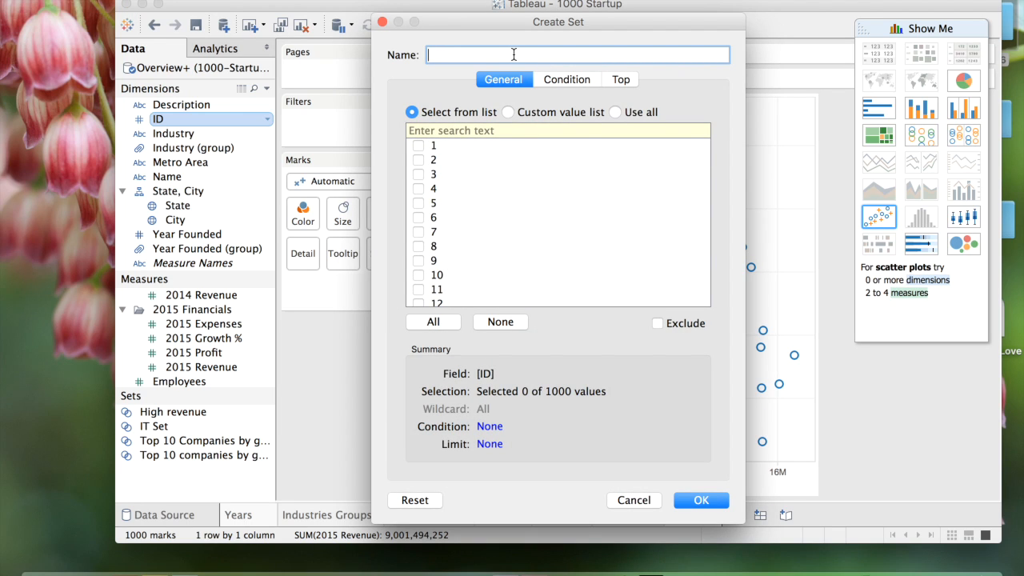
type("Low expense")
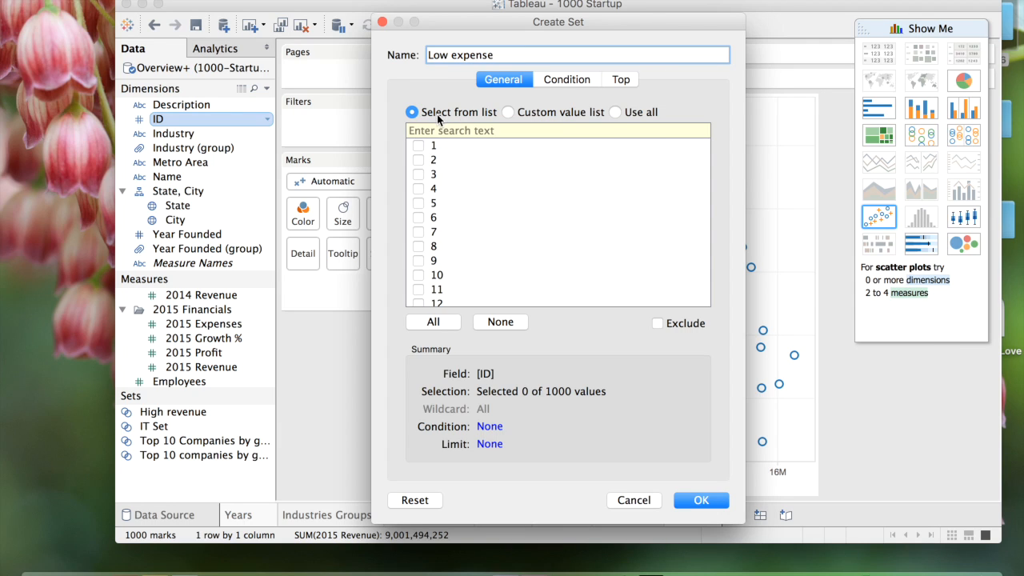
mouse_move(611, 120)
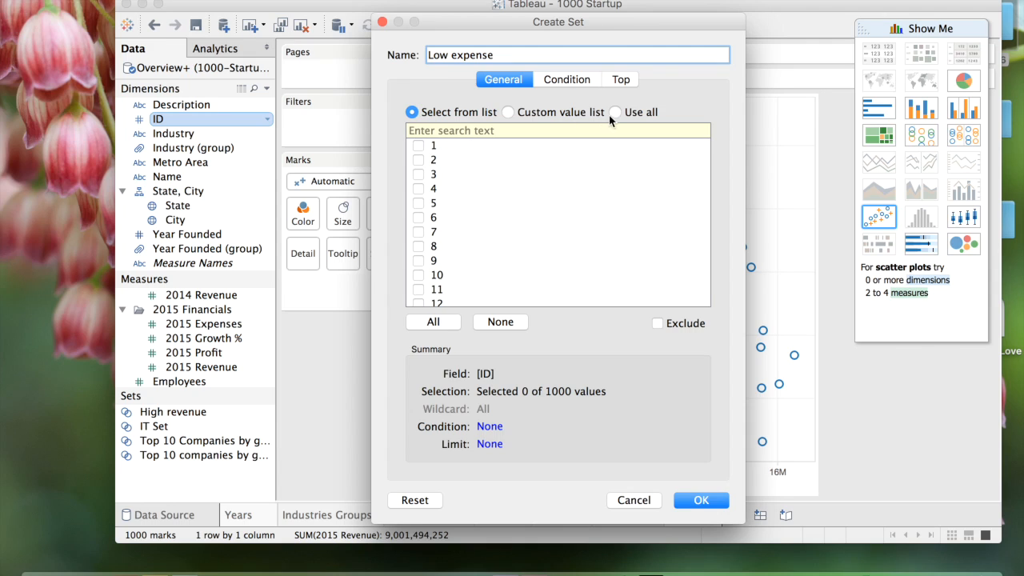
left_click(614, 112)
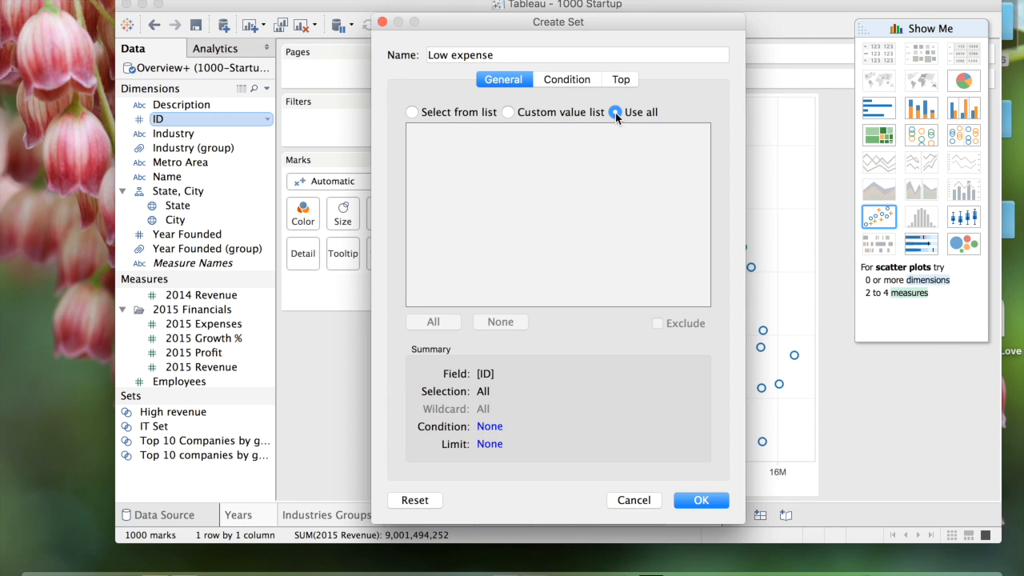
mouse_move(583, 93)
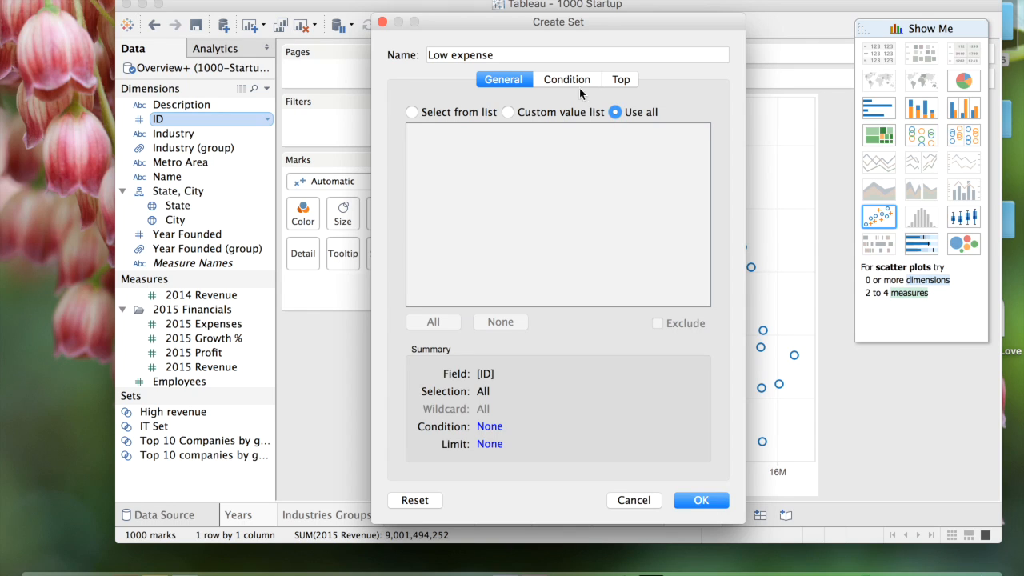
- Define the set by condition: 2015 Expenses sum below 5,000,000
left_click(566, 80)
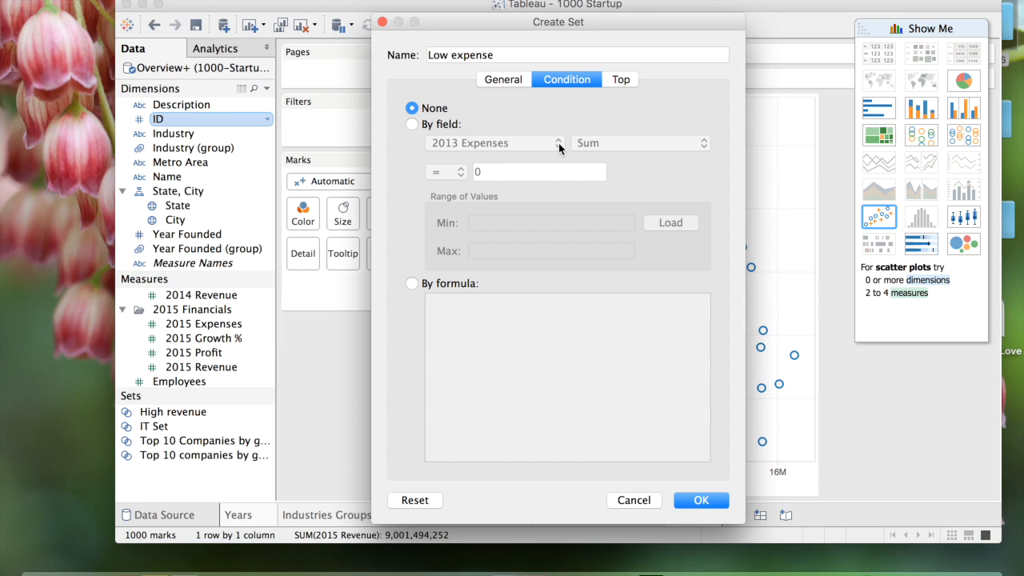
mouse_move(416, 128)
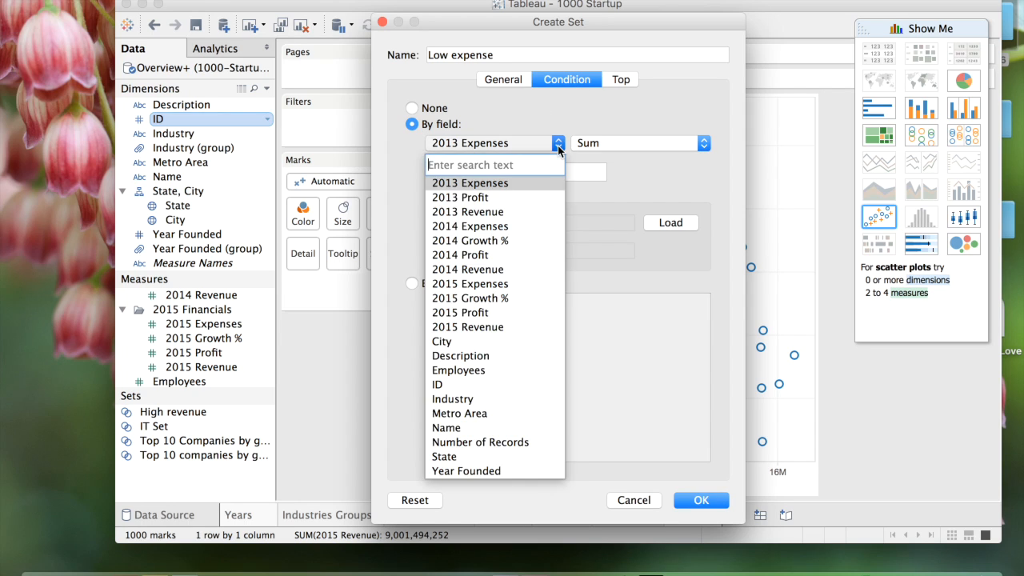
mouse_move(483, 288)
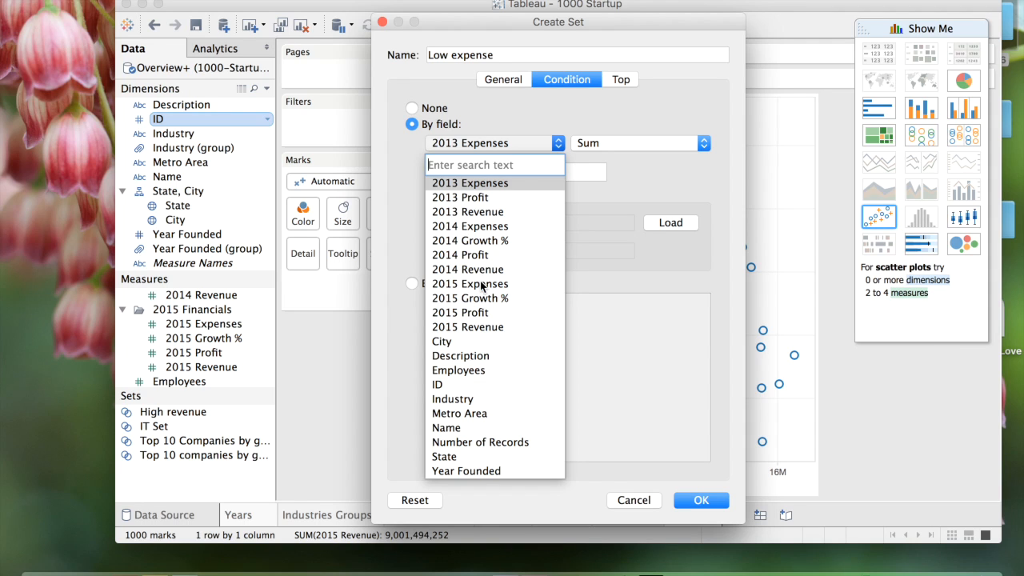
left_click(471, 283)
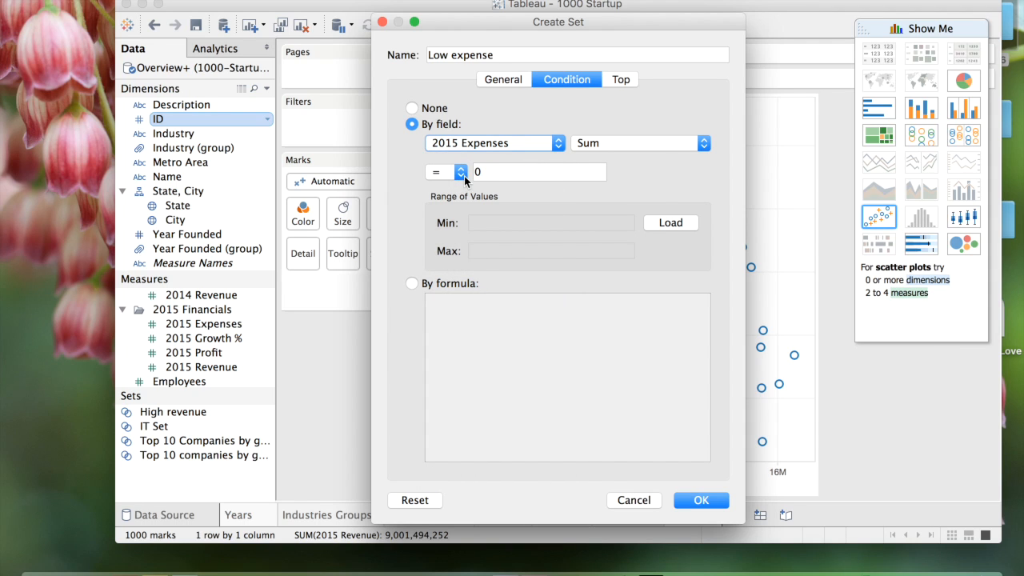
left_click(445, 173)
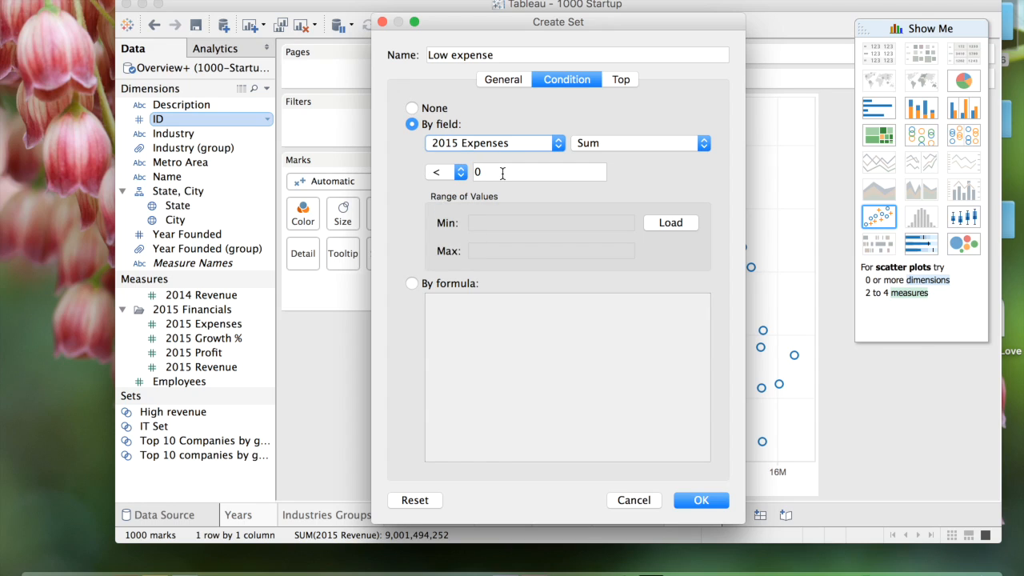
type("50")
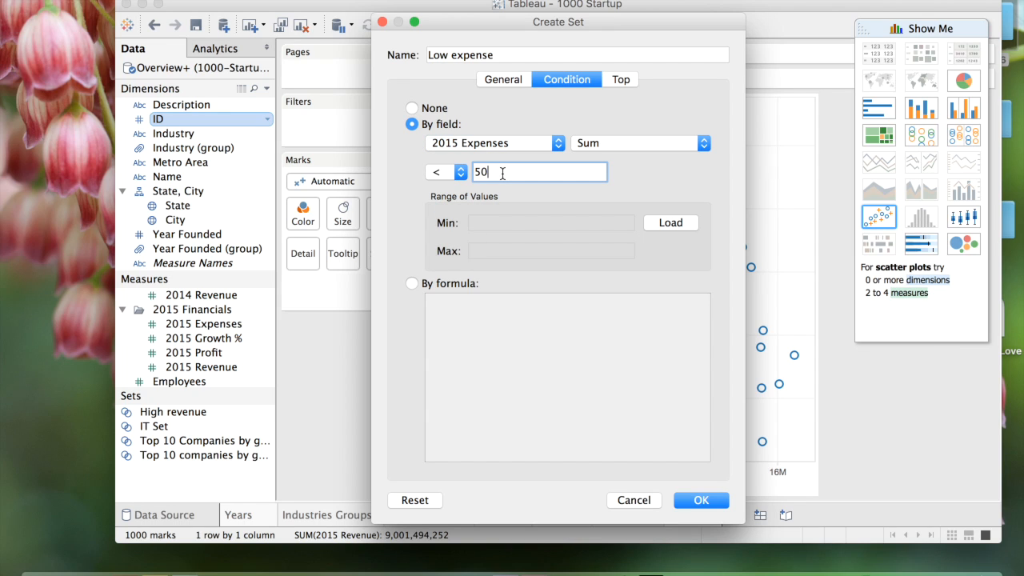
type("000")
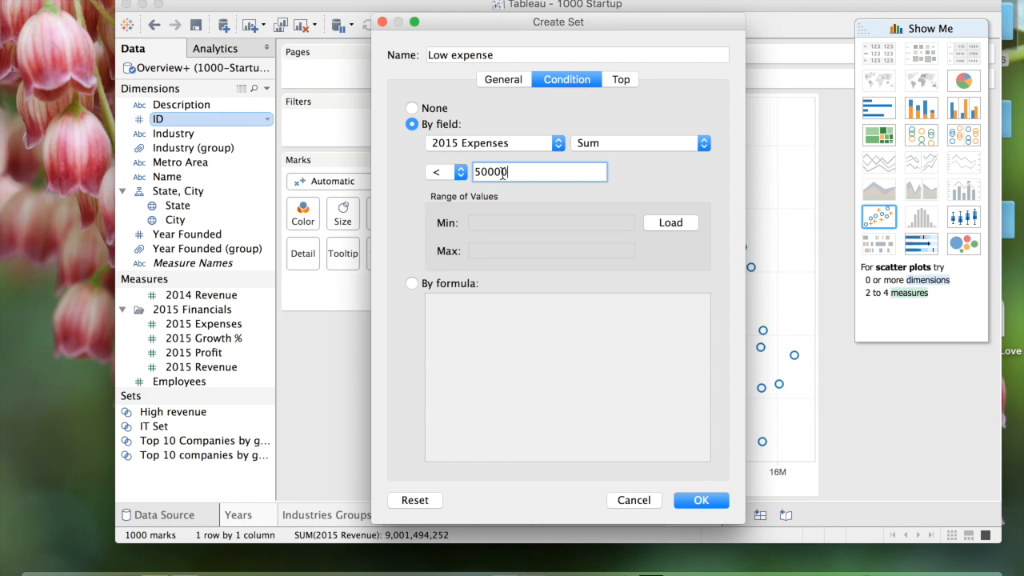
type("00")
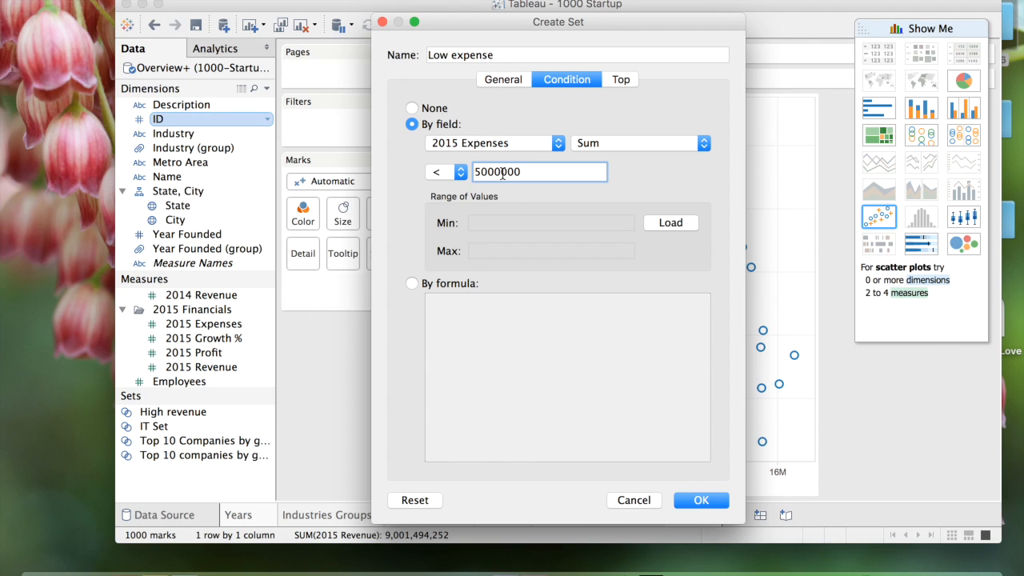
mouse_move(706, 478)
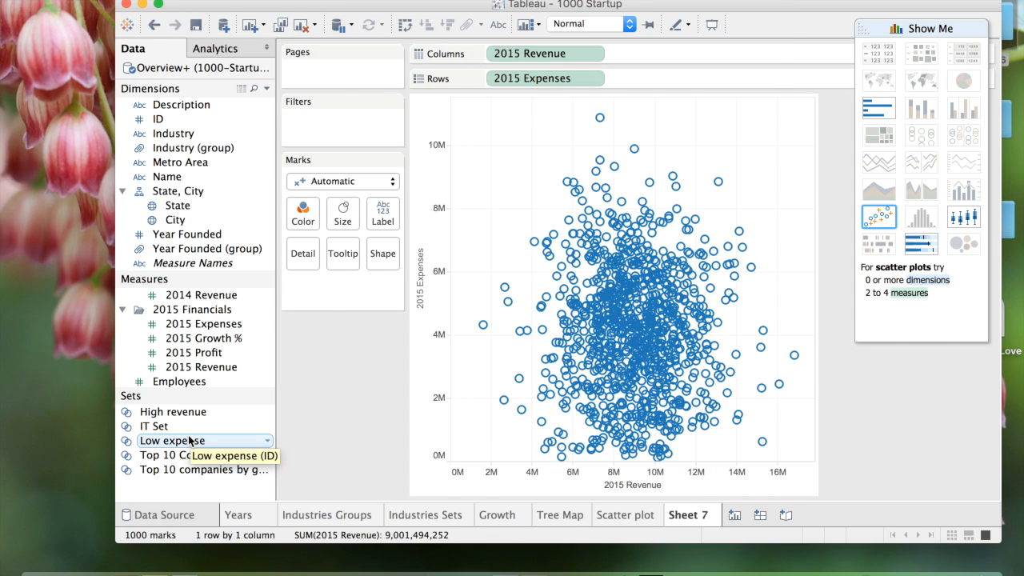
mouse_move(172, 411)
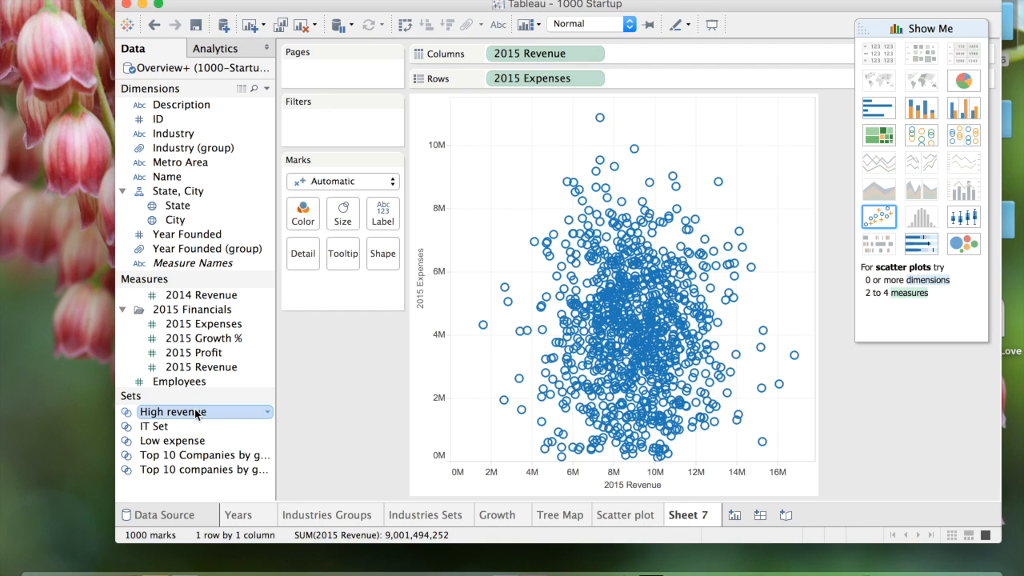
- Combine High revenue and Low expense into 'High rev low exp' keeping shared members only
left_click(173, 440)
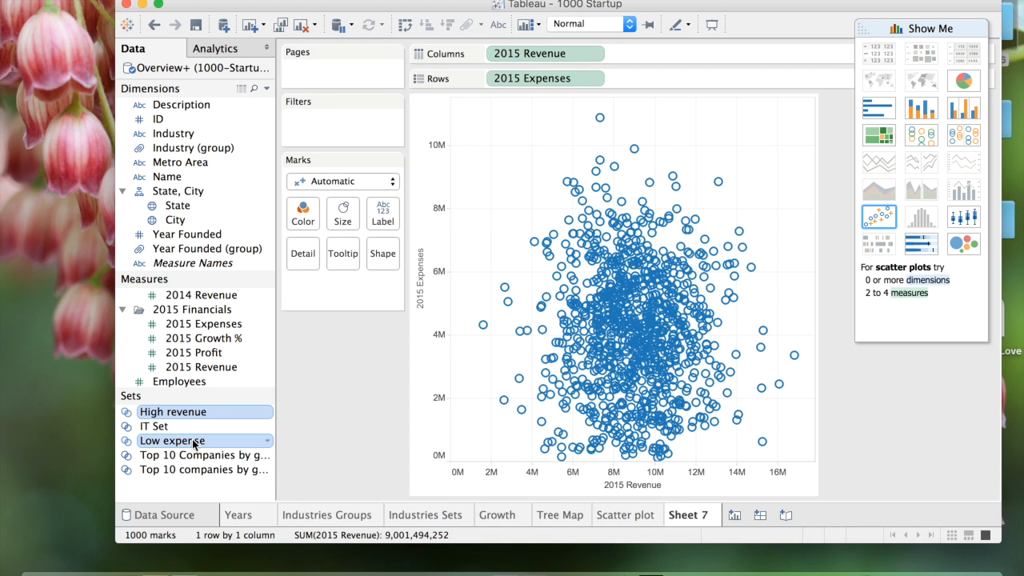
right_click(173, 440)
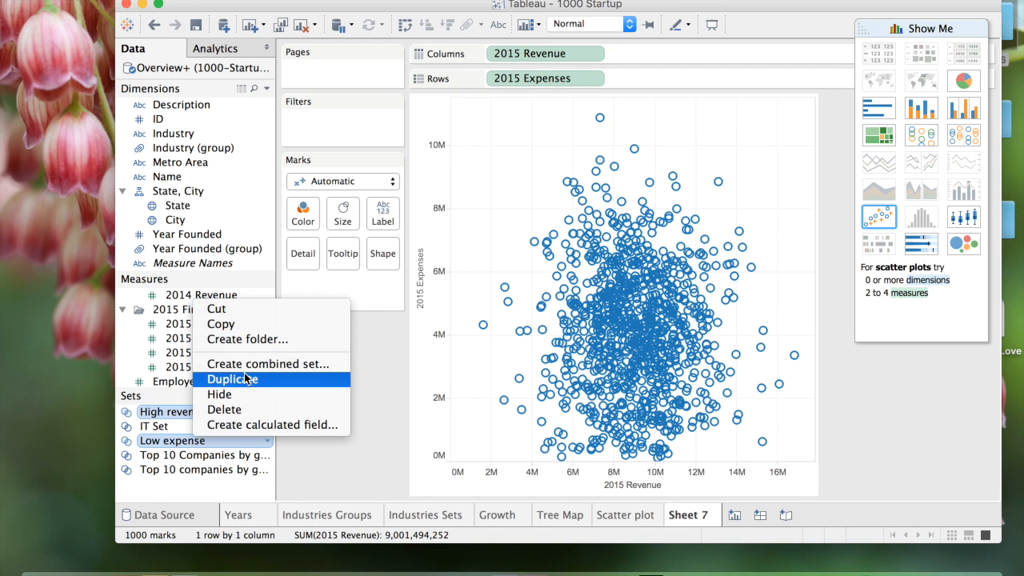
mouse_move(266, 364)
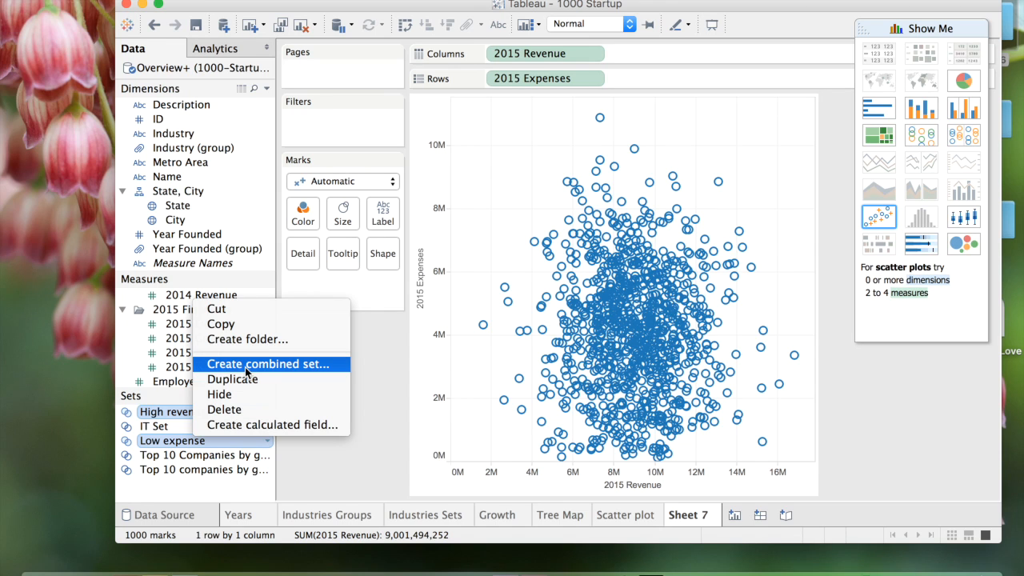
left_click(265, 364)
type("High rev")
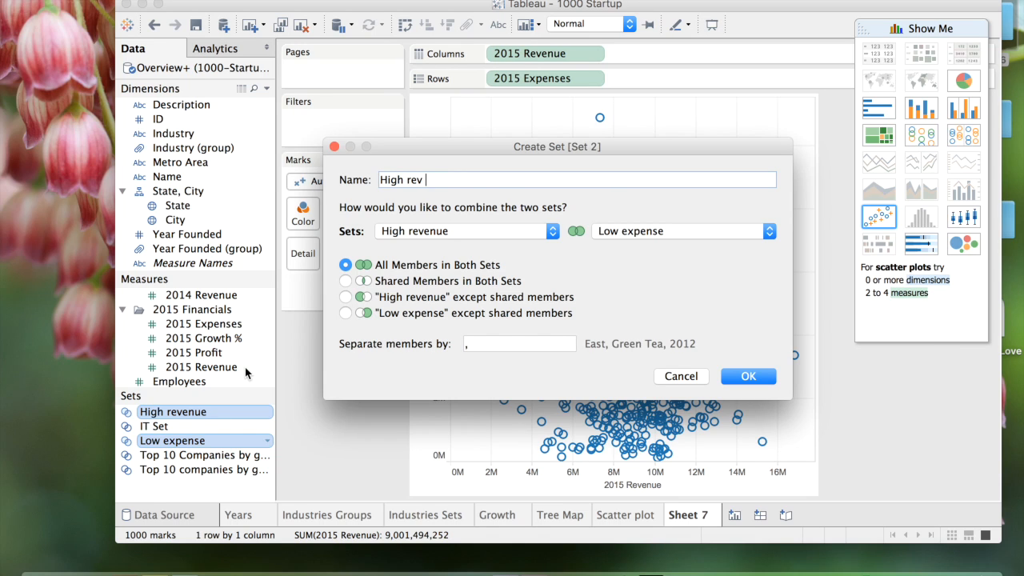
type("low e")
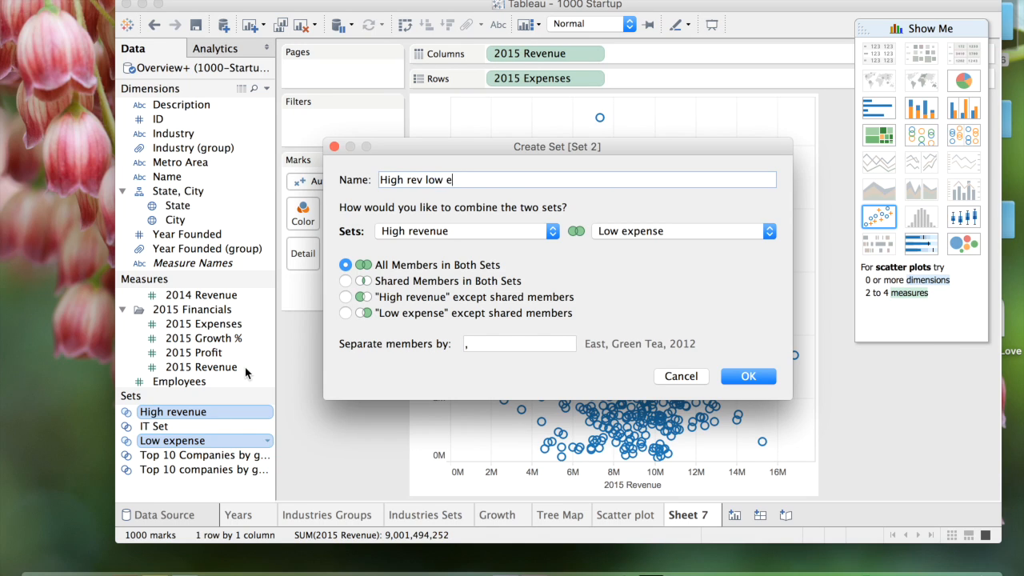
type("xp")
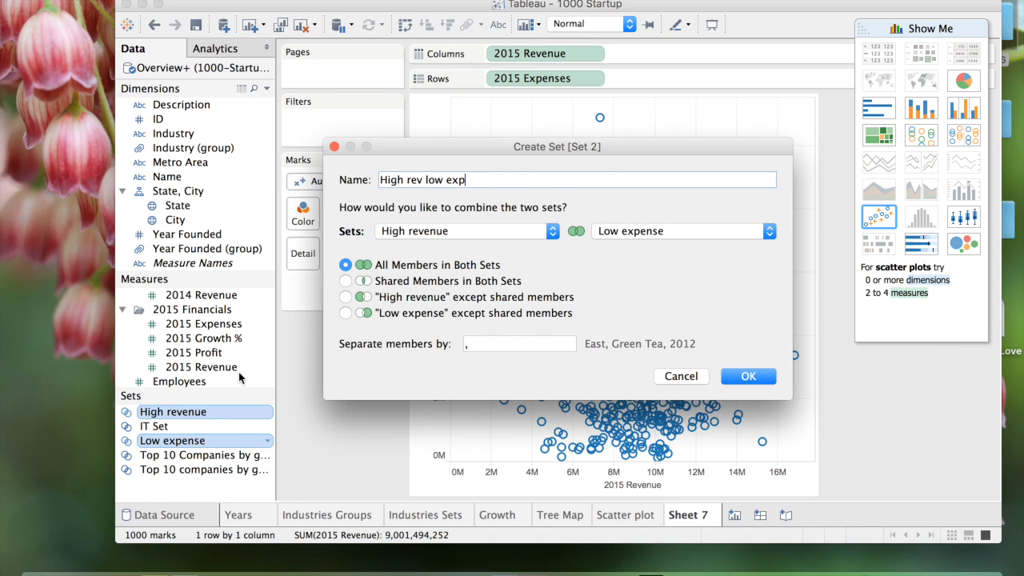
mouse_move(390, 294)
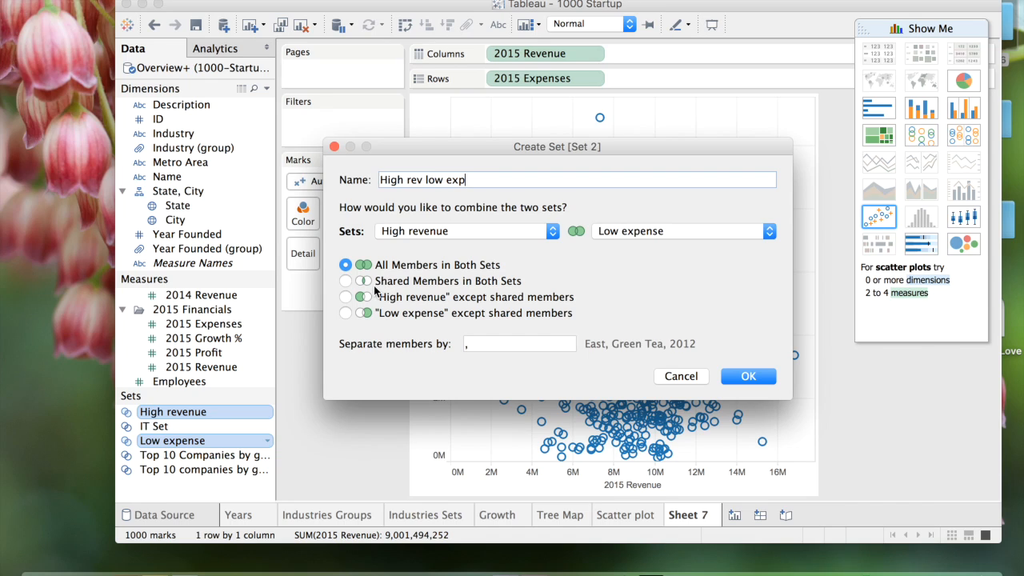
mouse_move(403, 281)
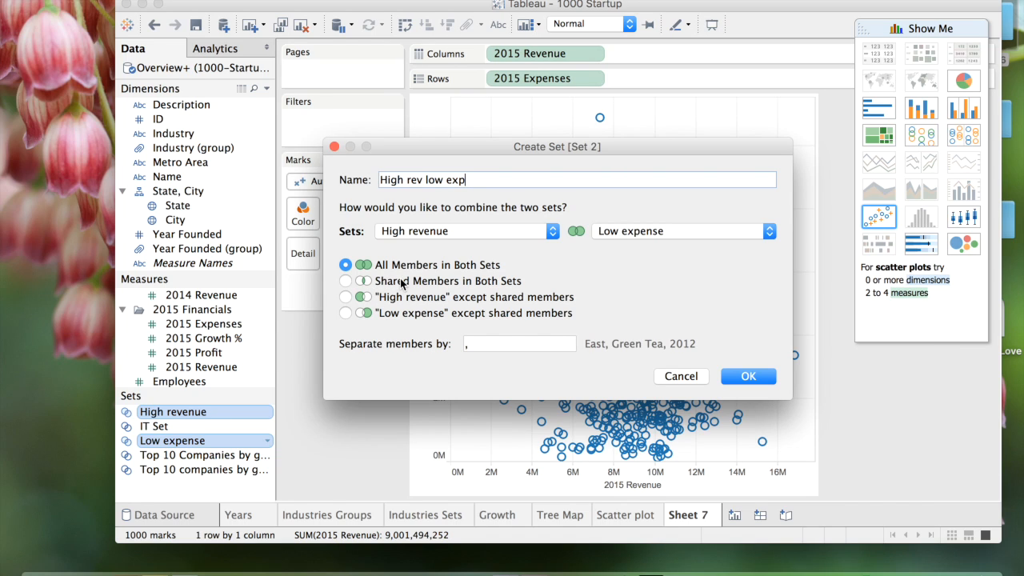
mouse_move(348, 285)
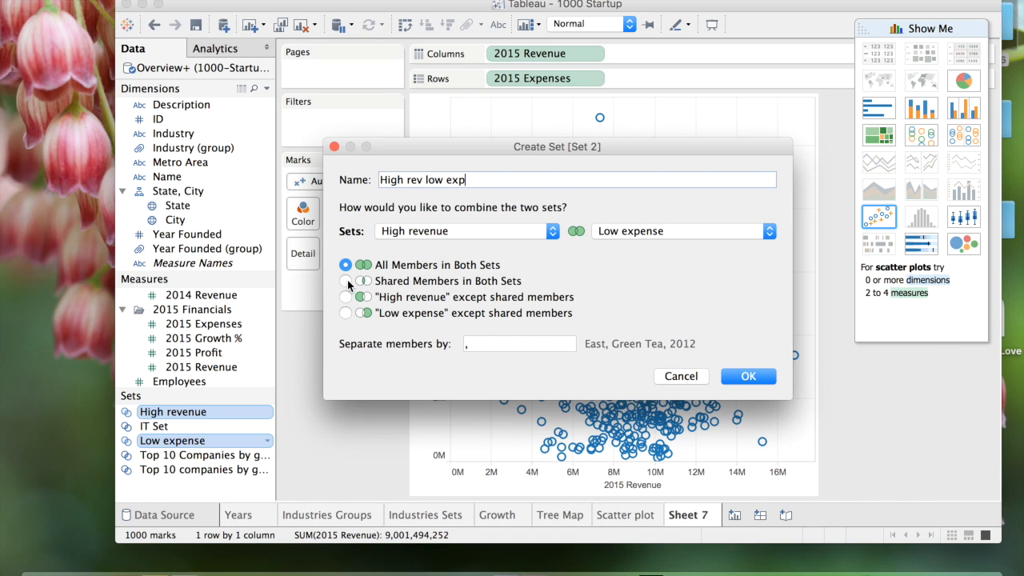
left_click(345, 282)
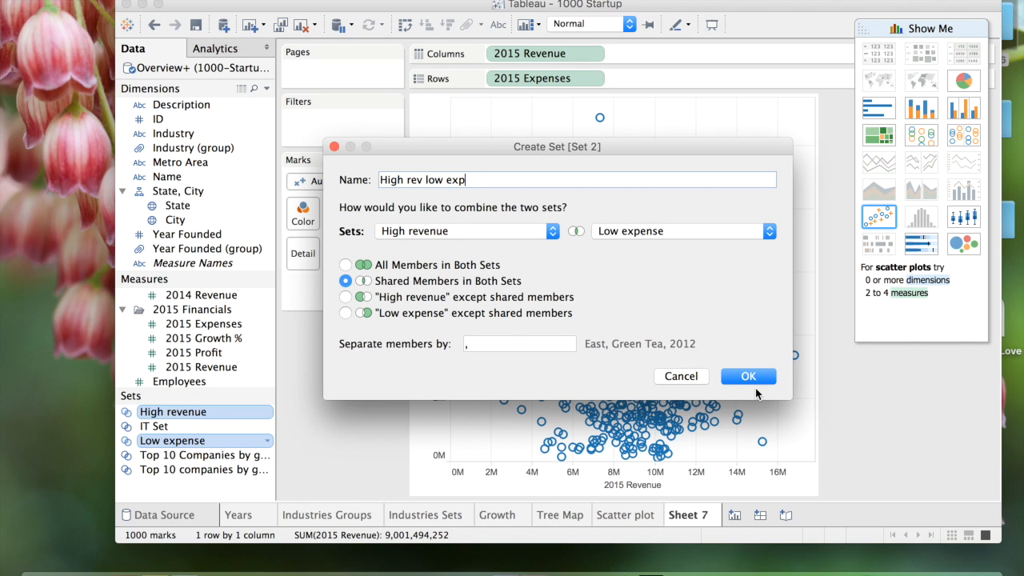
left_click(747, 376)
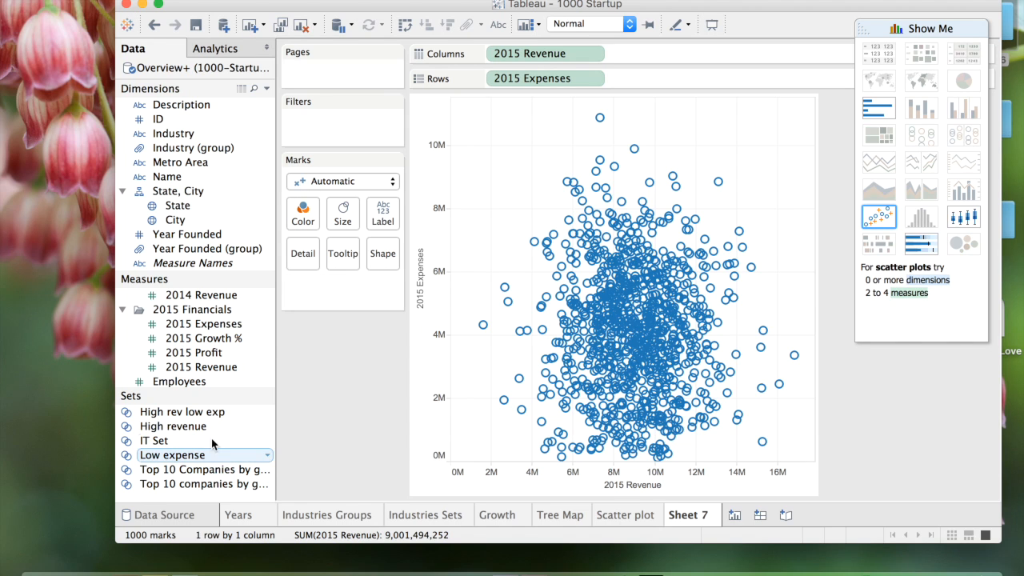
mouse_move(185, 412)
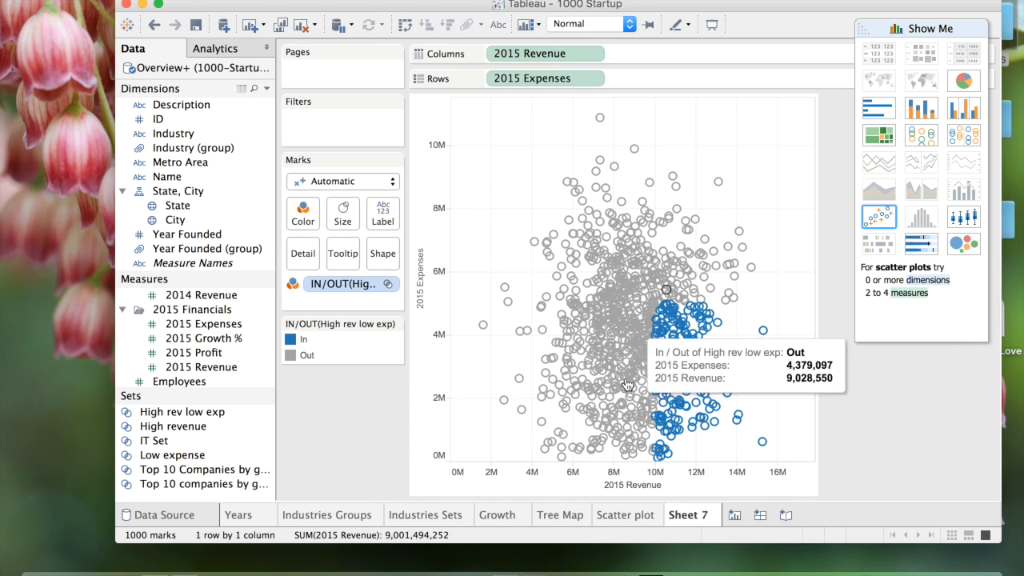
mouse_move(849, 420)
type("startu")
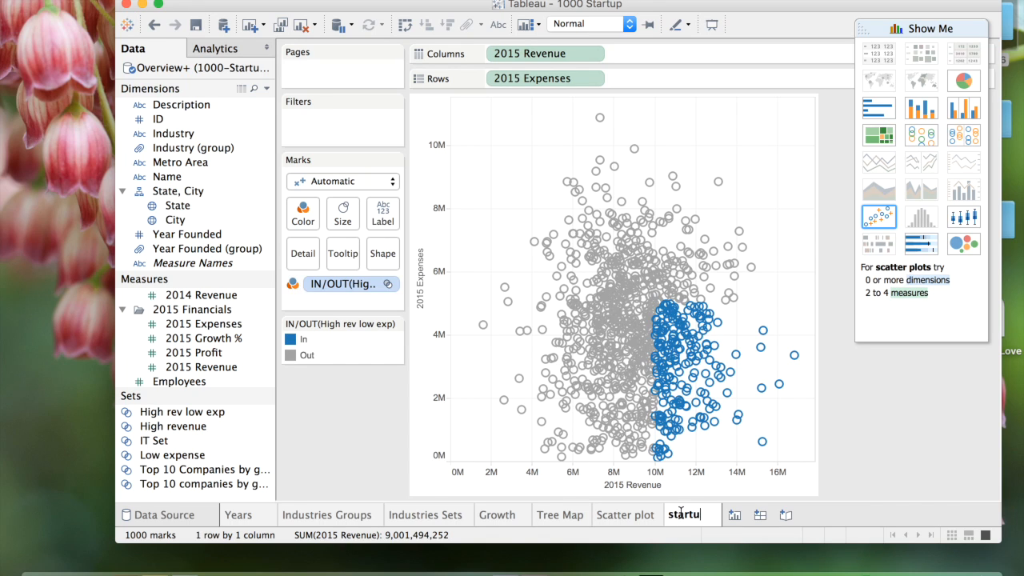
- Rename the sheet to startup Quadrant
type("p Qi")
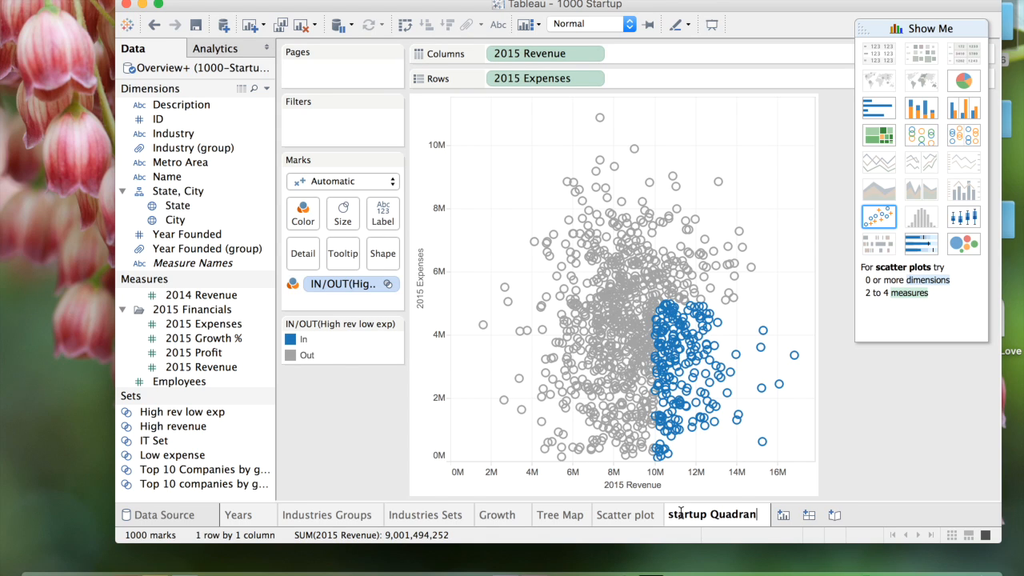
mouse_move(880, 439)
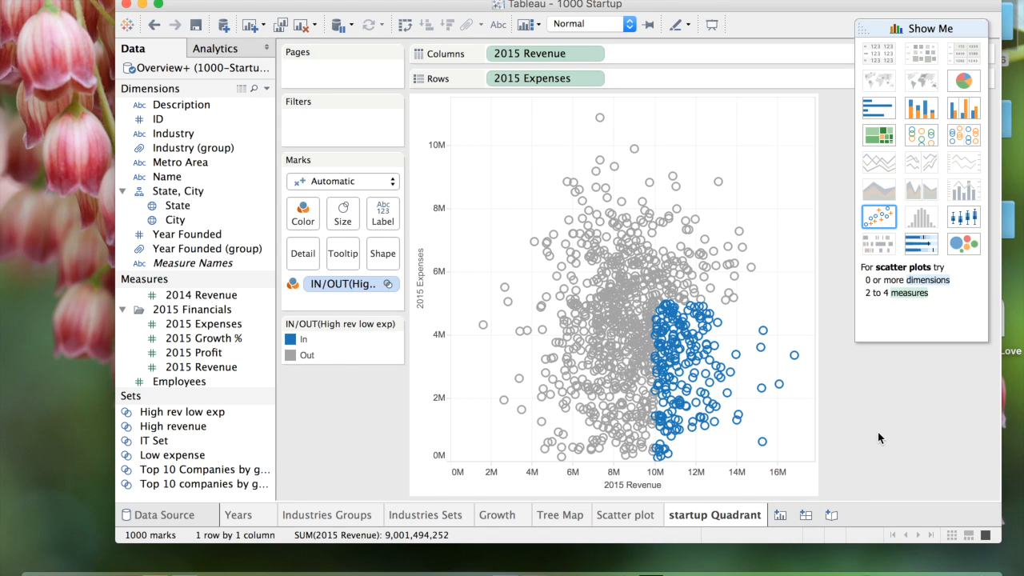